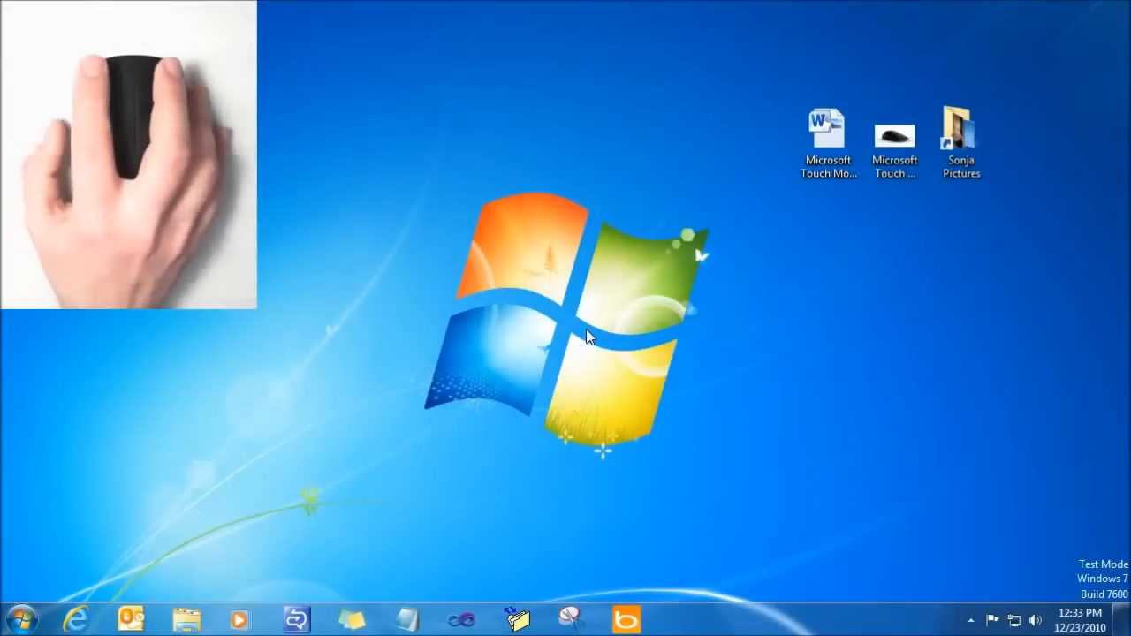
# Open the 'Microsoft Touch Mouse' Word document from its desktop icon
pyautogui.doubleClick(828, 142)
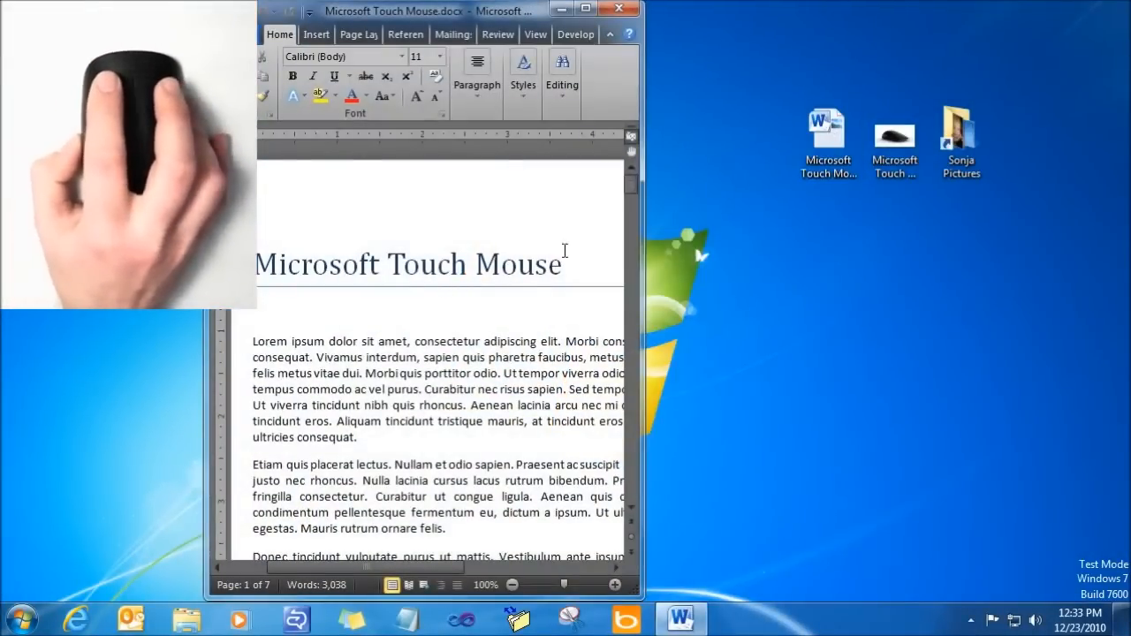
pyautogui.rightClick(894, 133)
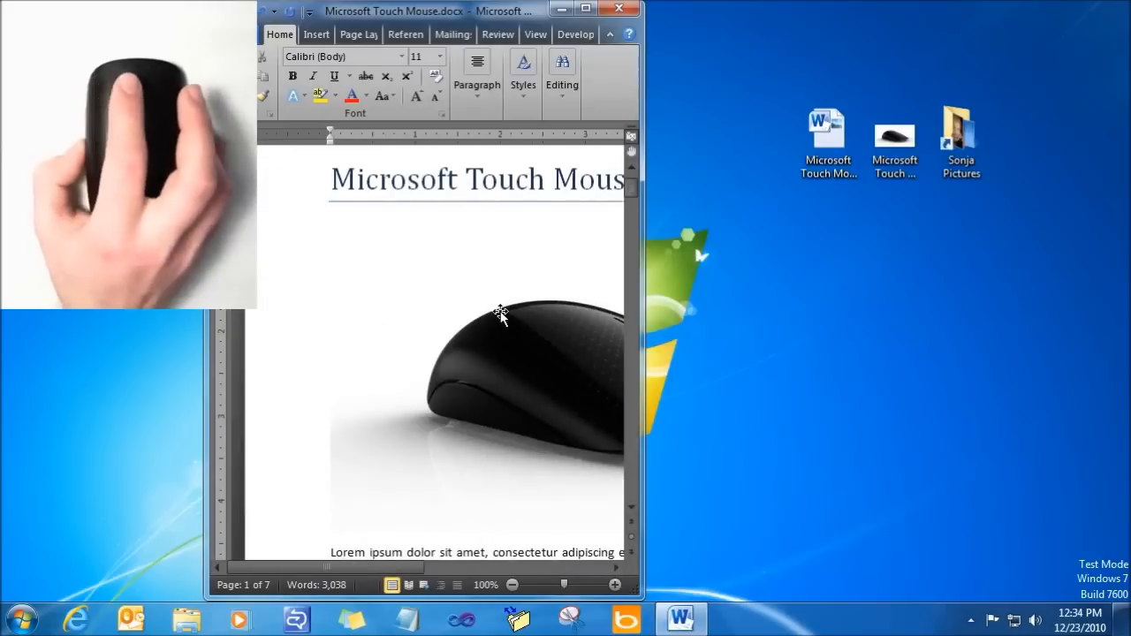
# Scroll the Touch Mouse document to the page 3 one-finger gestures figure, then open Sonja Pictures
pyautogui.scroll(-3)
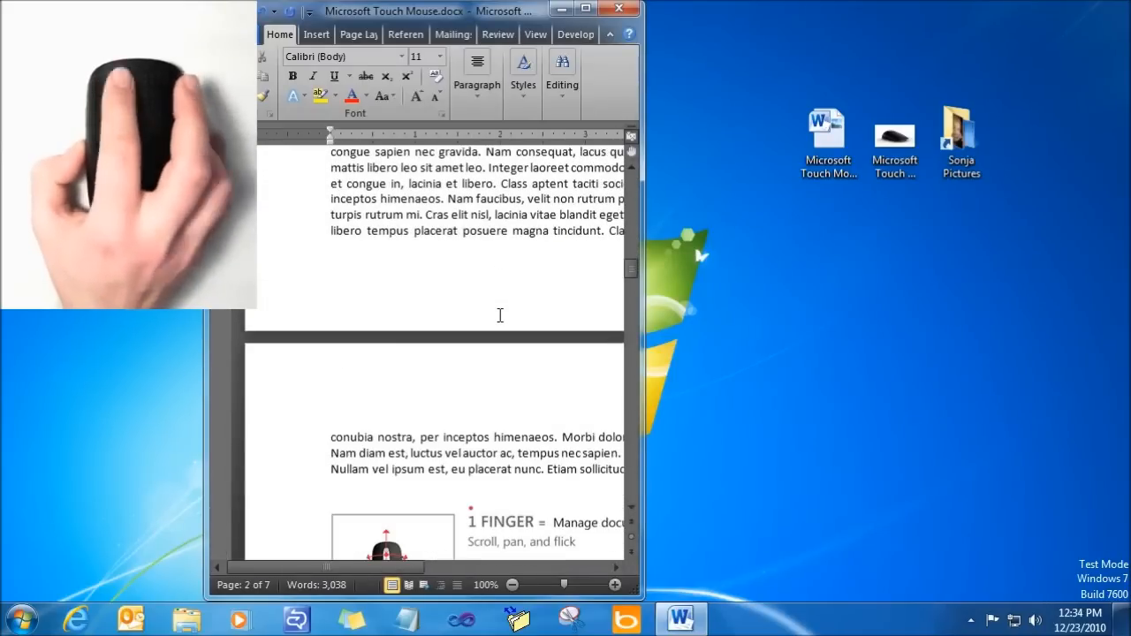
pyautogui.scroll(-3)
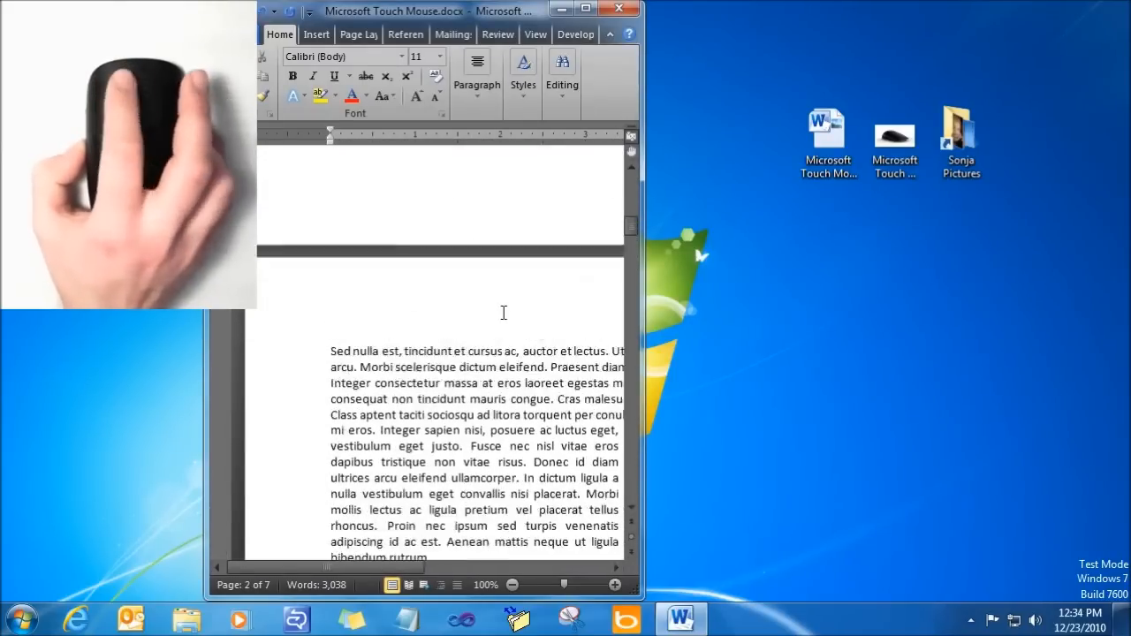
pyautogui.scroll(3)
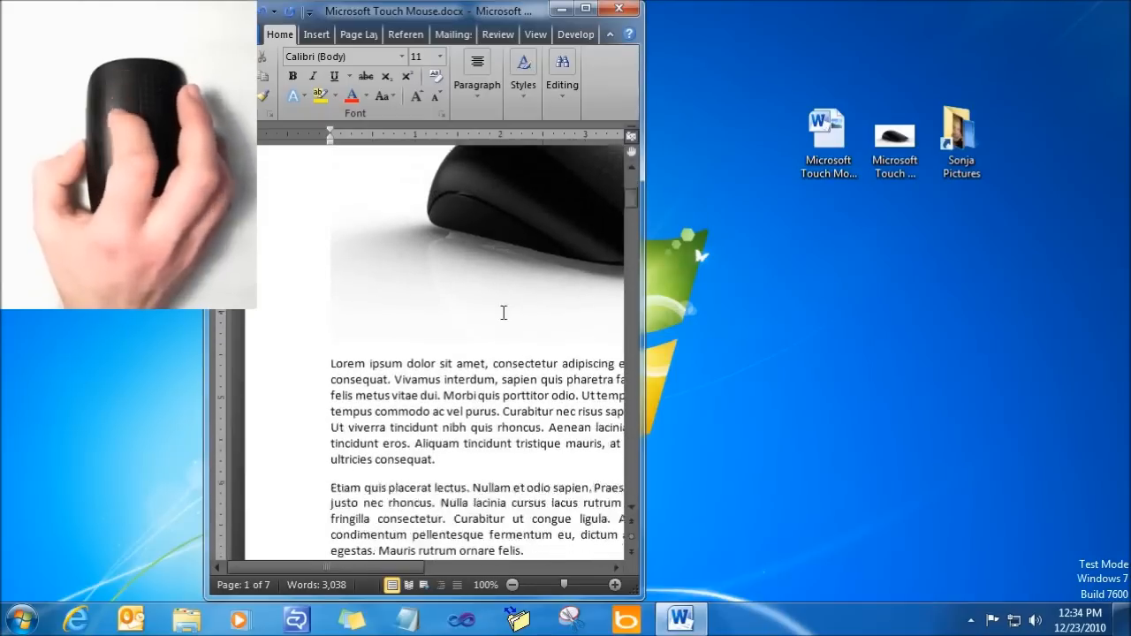
pyautogui.scroll(-3)
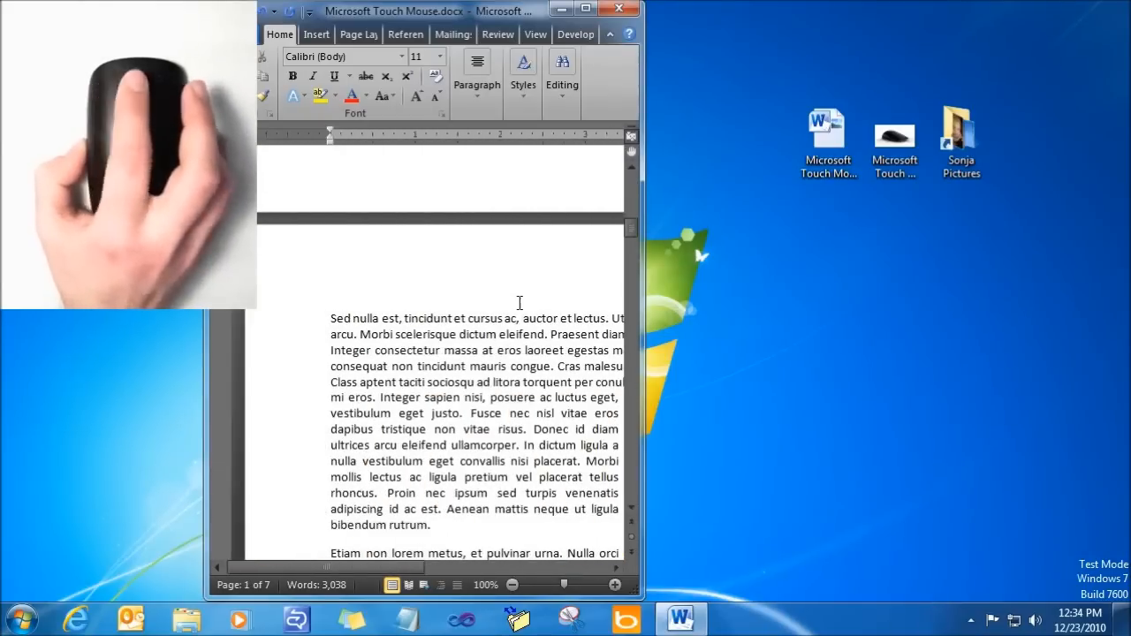
pyautogui.scroll(-3)
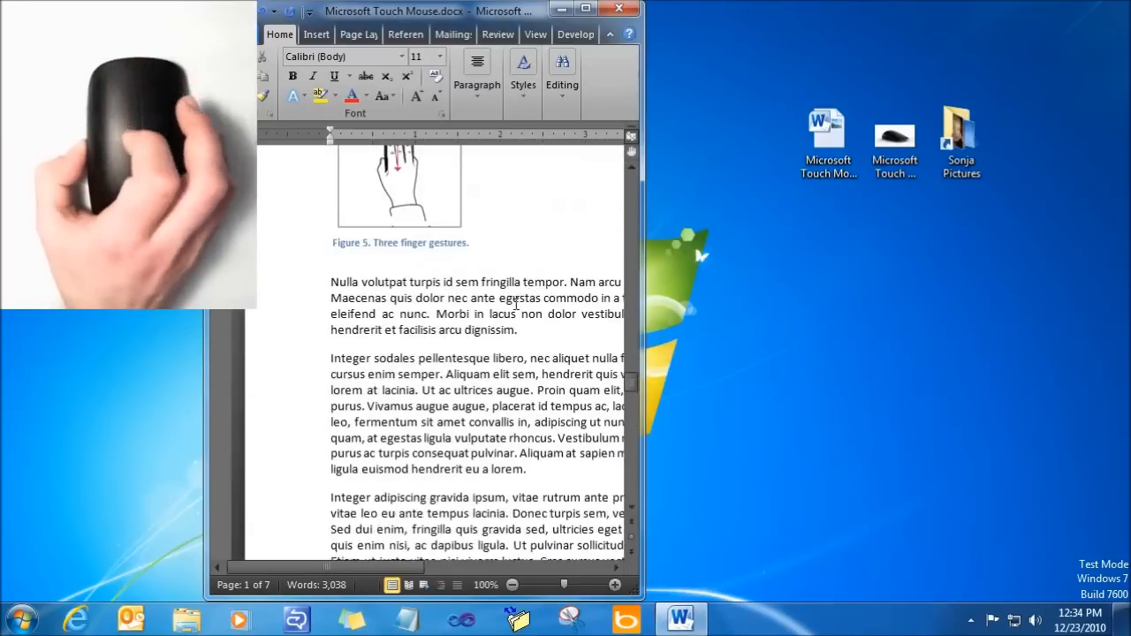
pyautogui.scroll(3)
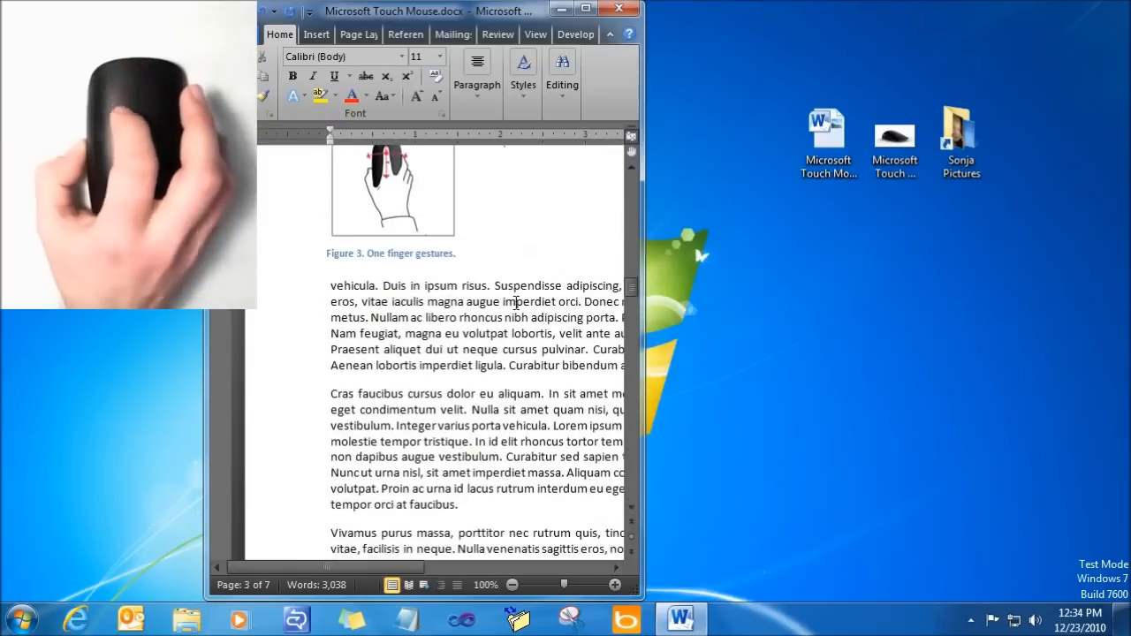
pyautogui.scroll(-3)
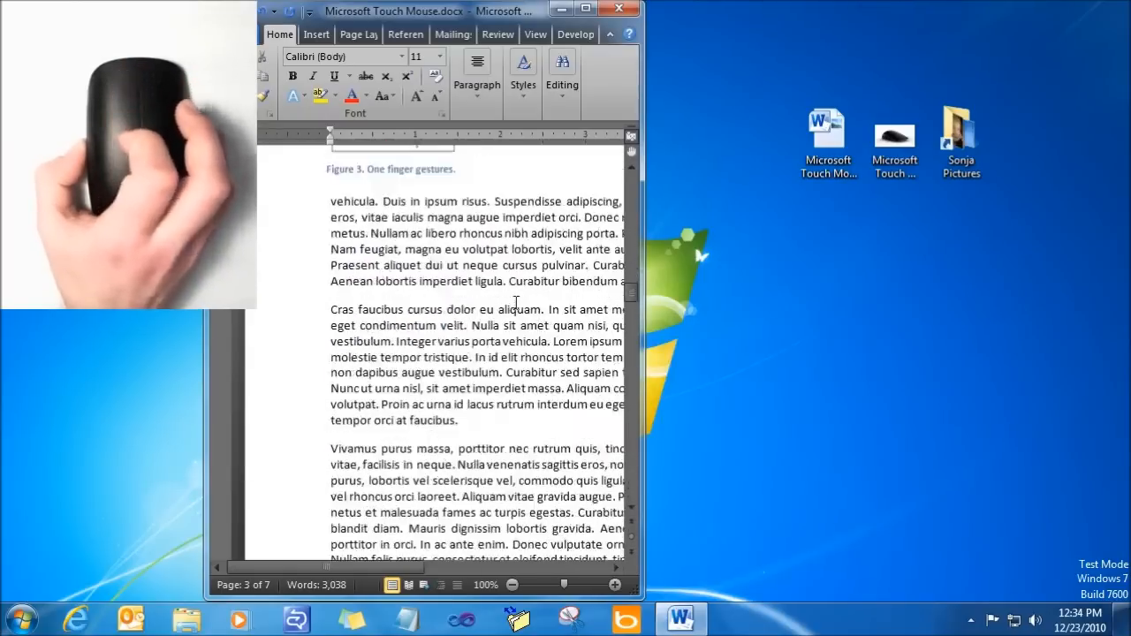
pyautogui.scroll(3)
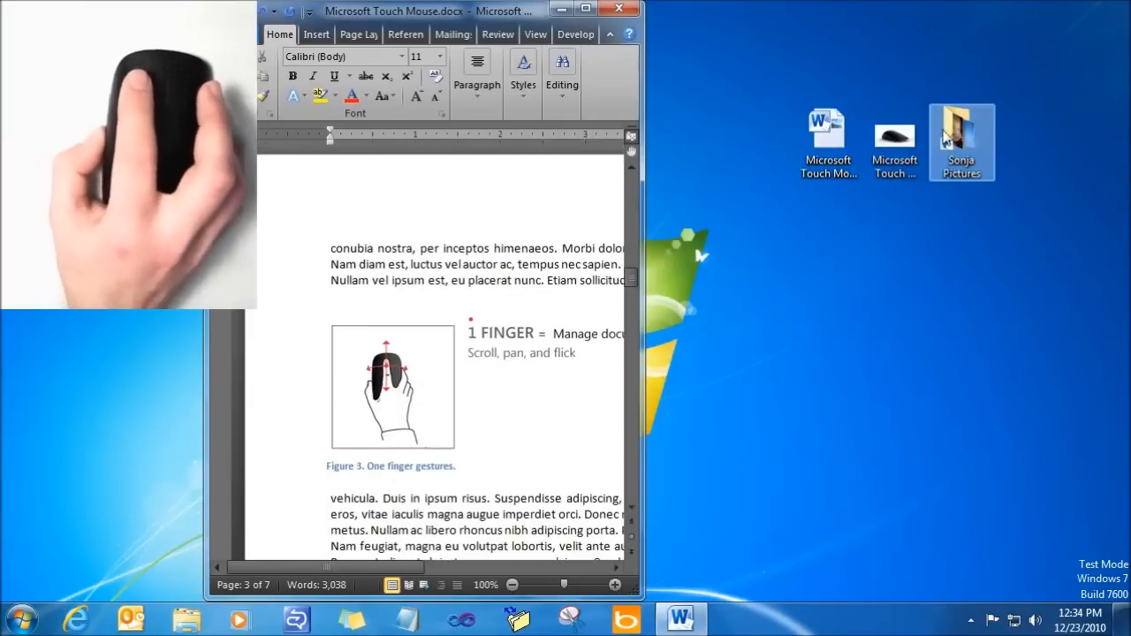
pyautogui.doubleClick(962, 141)
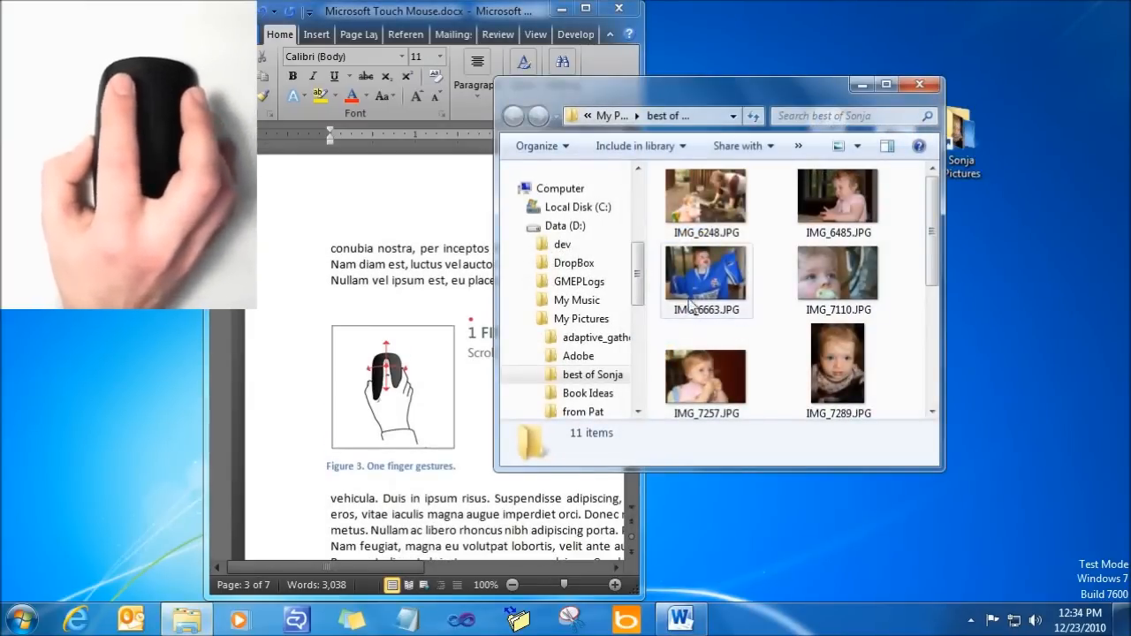
# Open IMG_6663.JPG in Photo Viewer and flip forward and back through neighbouring photos
pyautogui.doubleClick(706, 279)
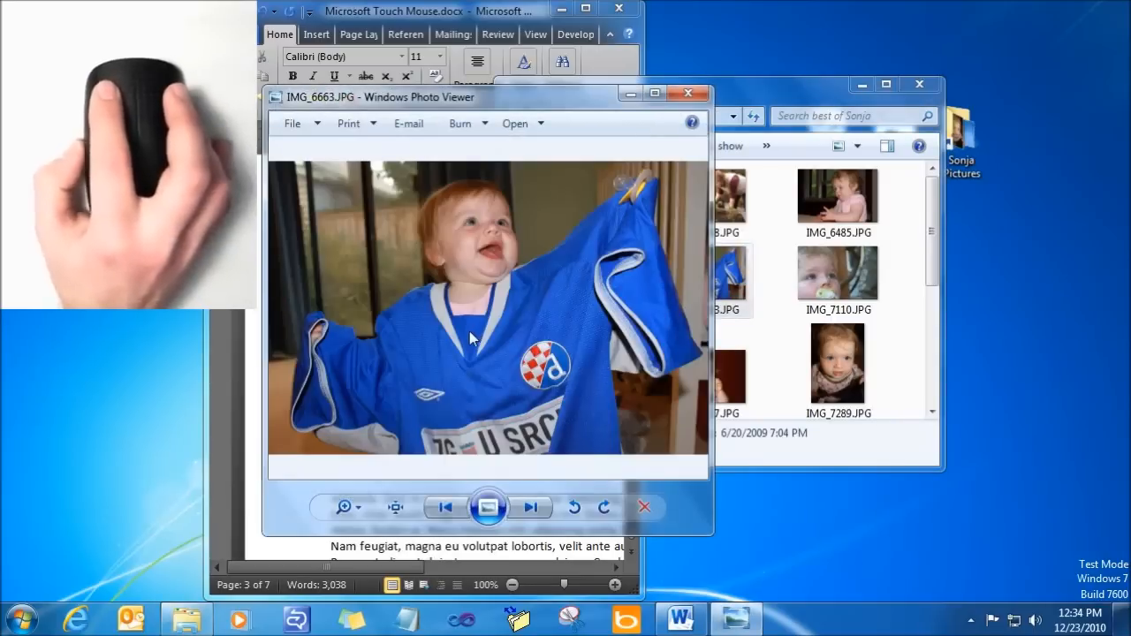
pyautogui.click(531, 506)
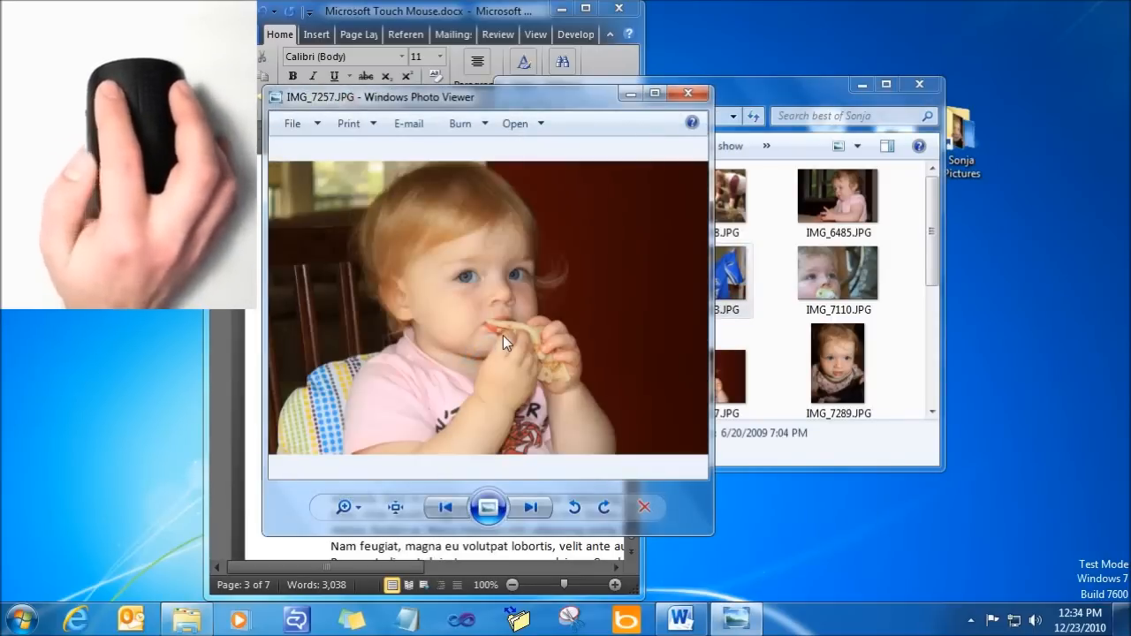
pyautogui.click(532, 507)
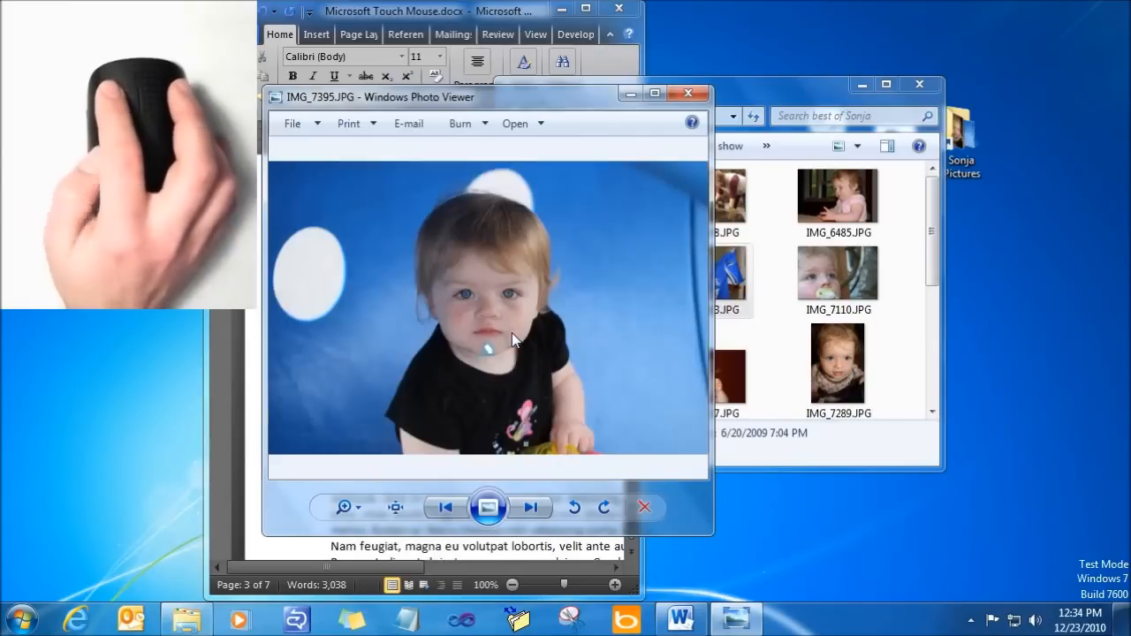
pyautogui.click(530, 507)
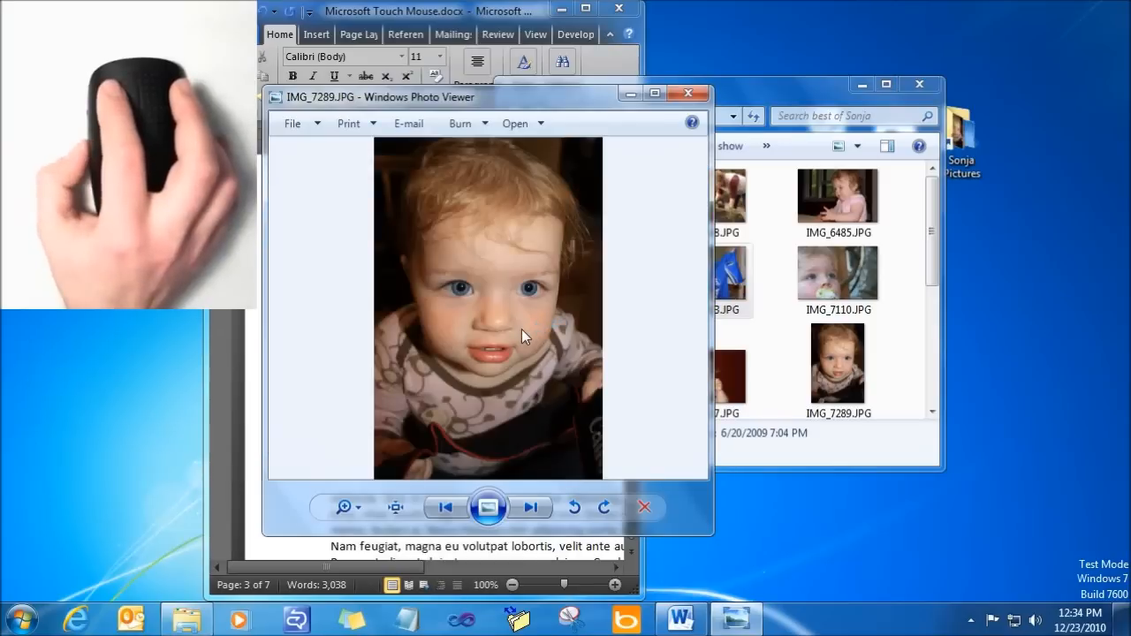
pyautogui.click(445, 506)
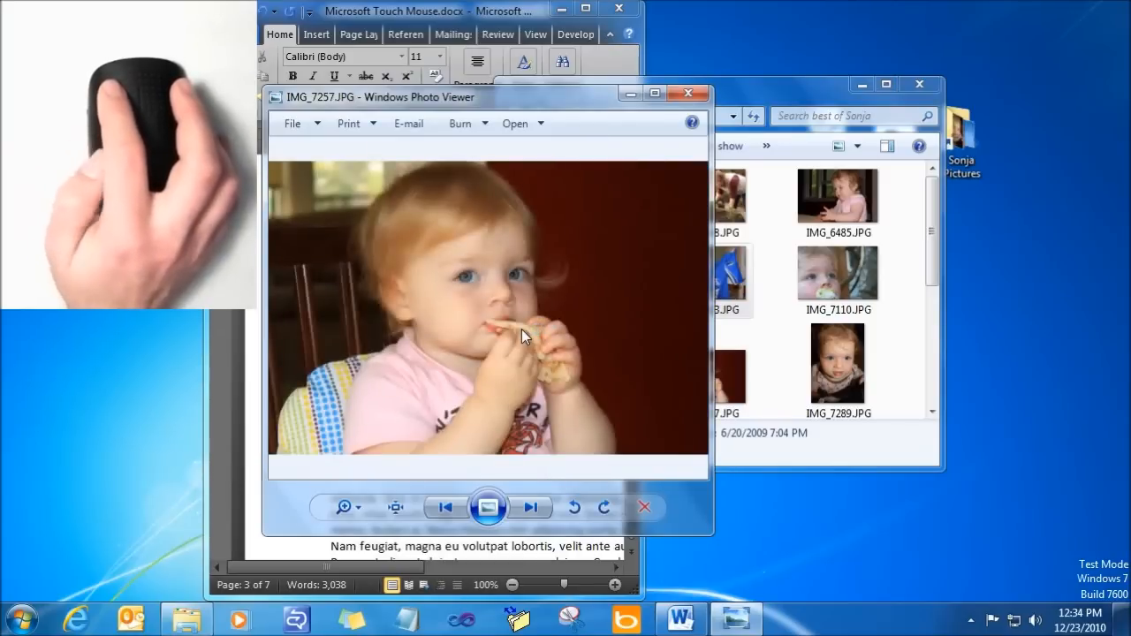
pyautogui.click(530, 506)
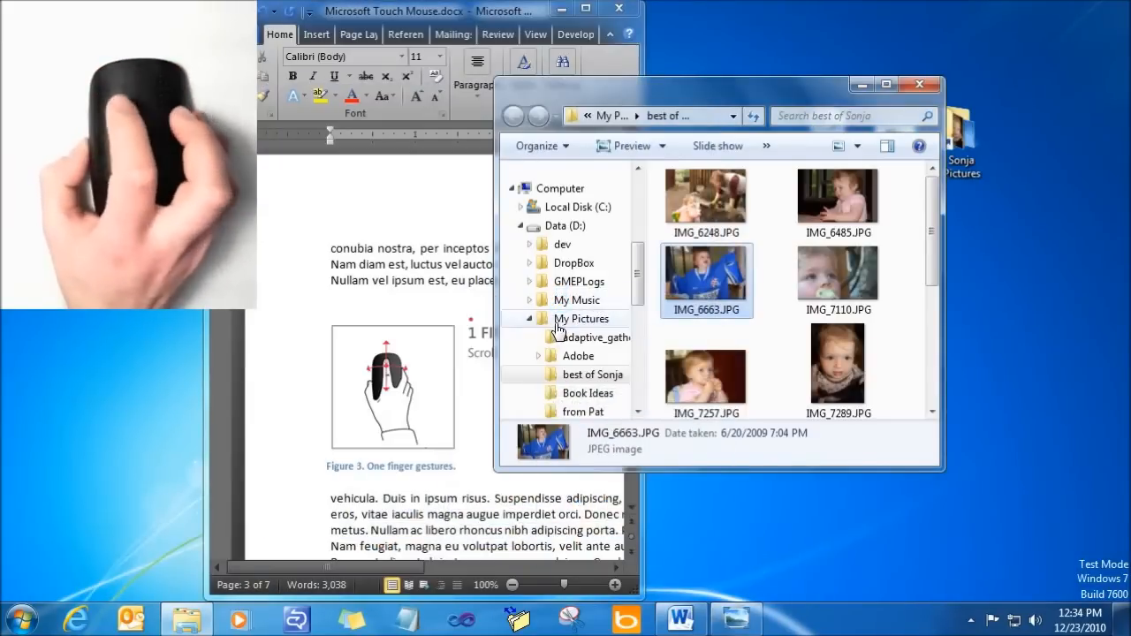
# Open another folder photo in the viewer, then minimize all windows to show the desktop
pyautogui.doubleClick(837, 273)
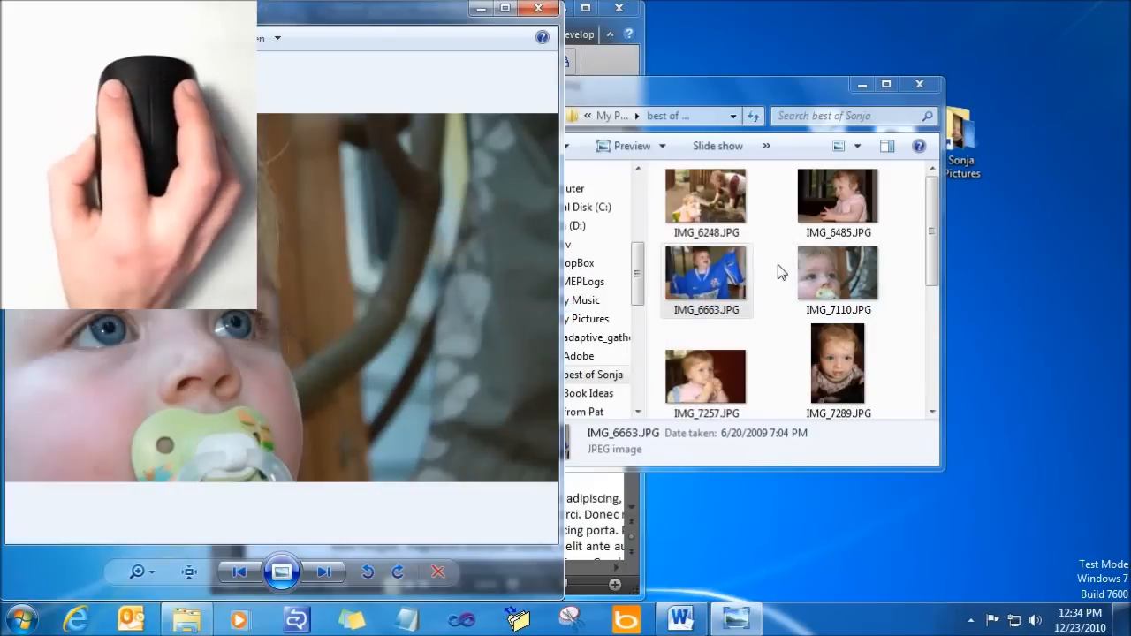
pyautogui.click(885, 84)
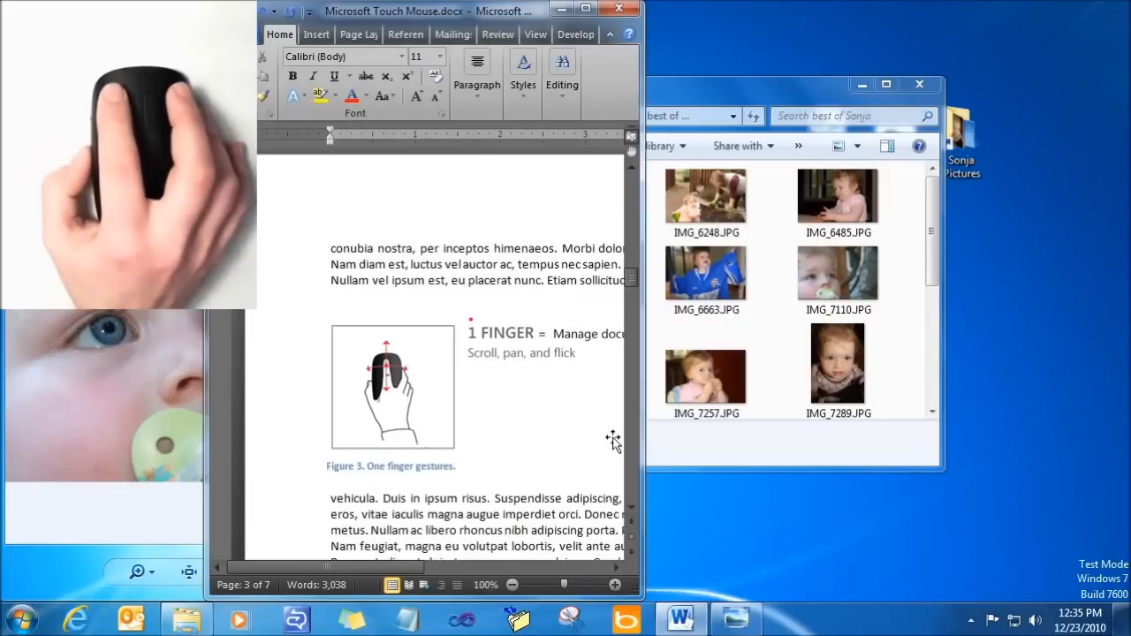
pyautogui.click(1127, 618)
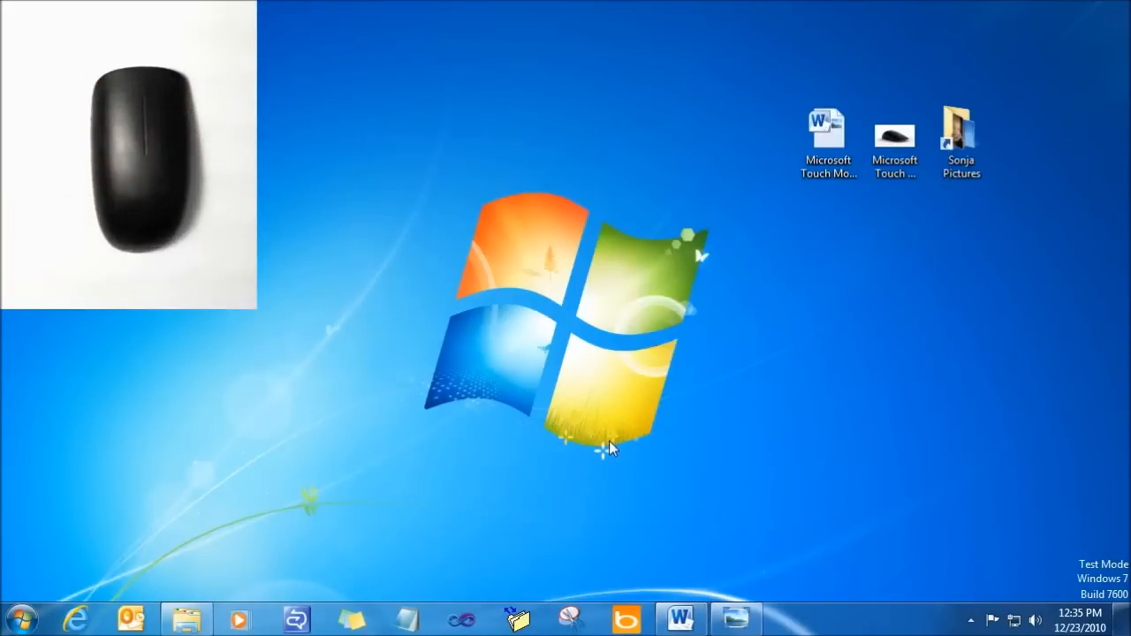